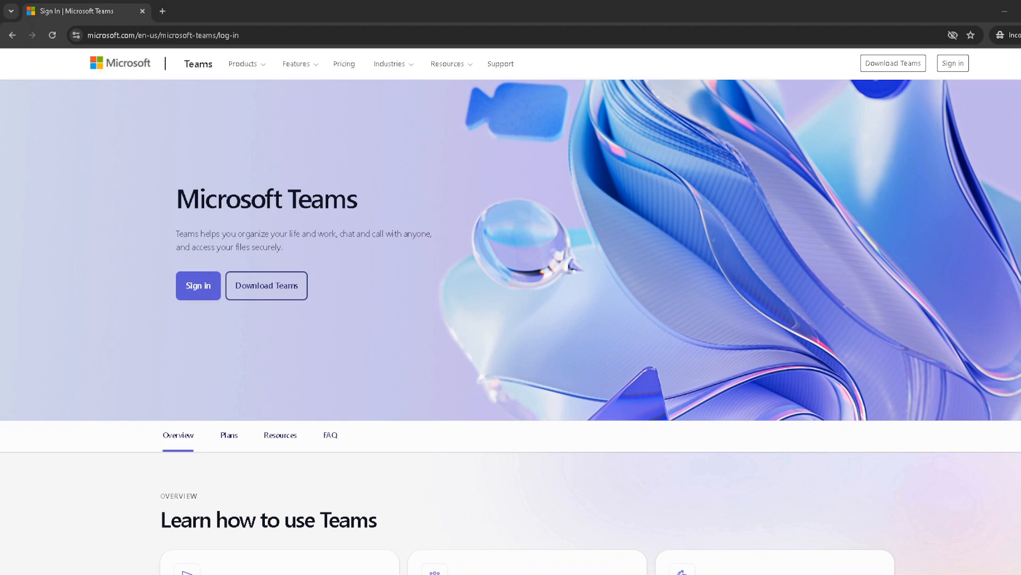
mouse_move(516, 308)
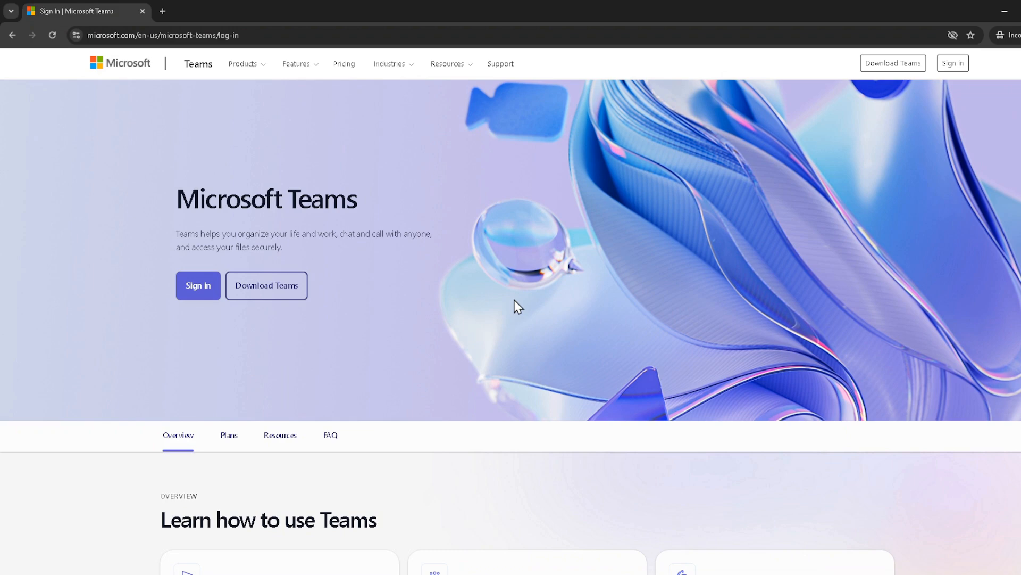
mouse_move(521, 302)
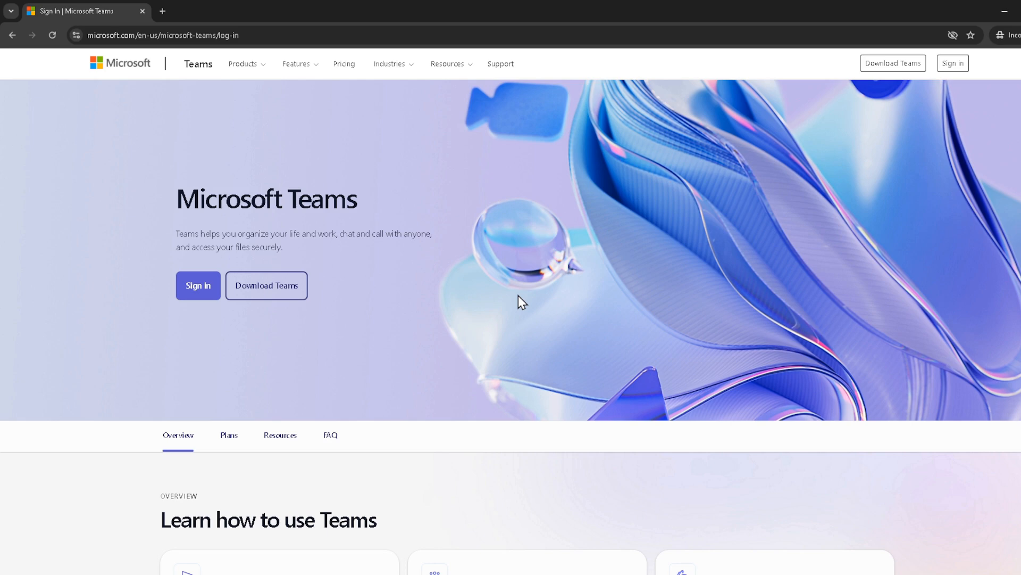
mouse_move(517, 311)
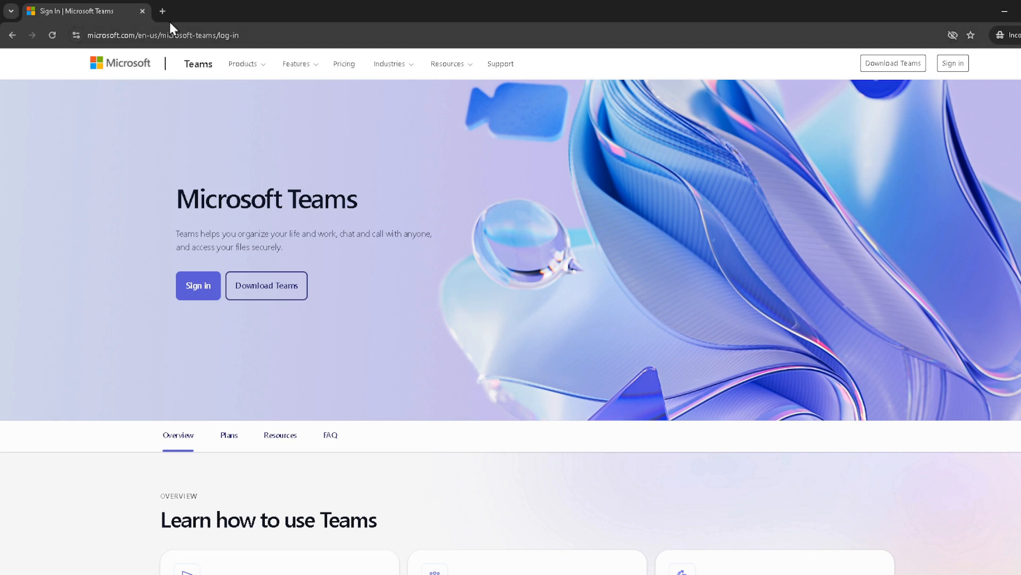
mouse_move(582, 79)
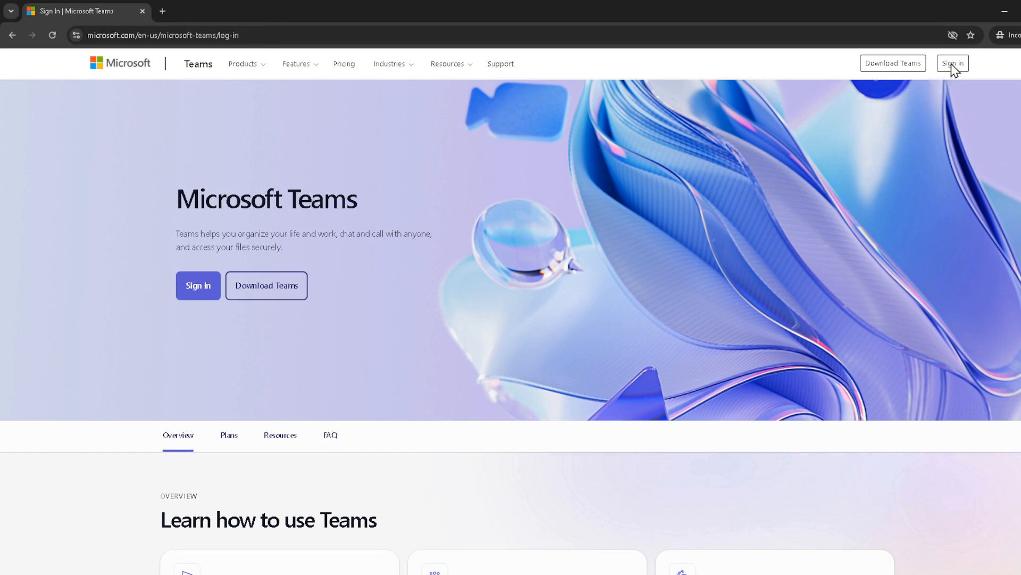
left_click(952, 63)
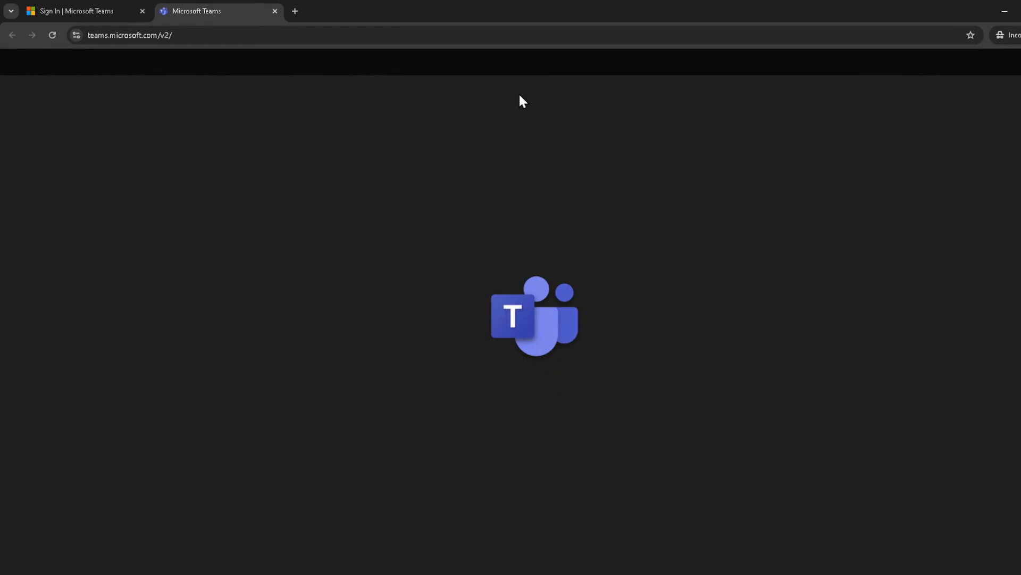
mouse_move(517, 83)
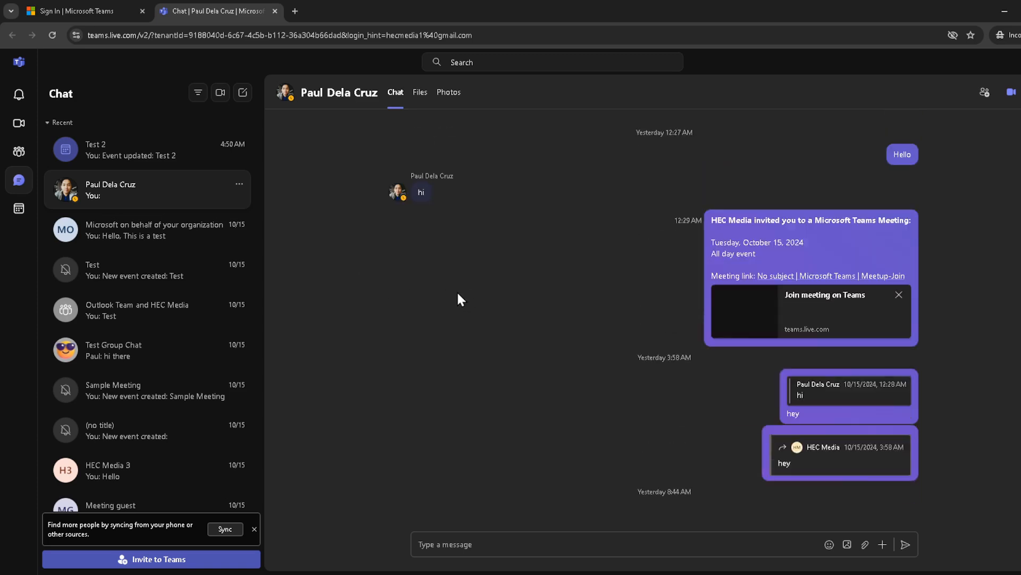
scroll("down", 3)
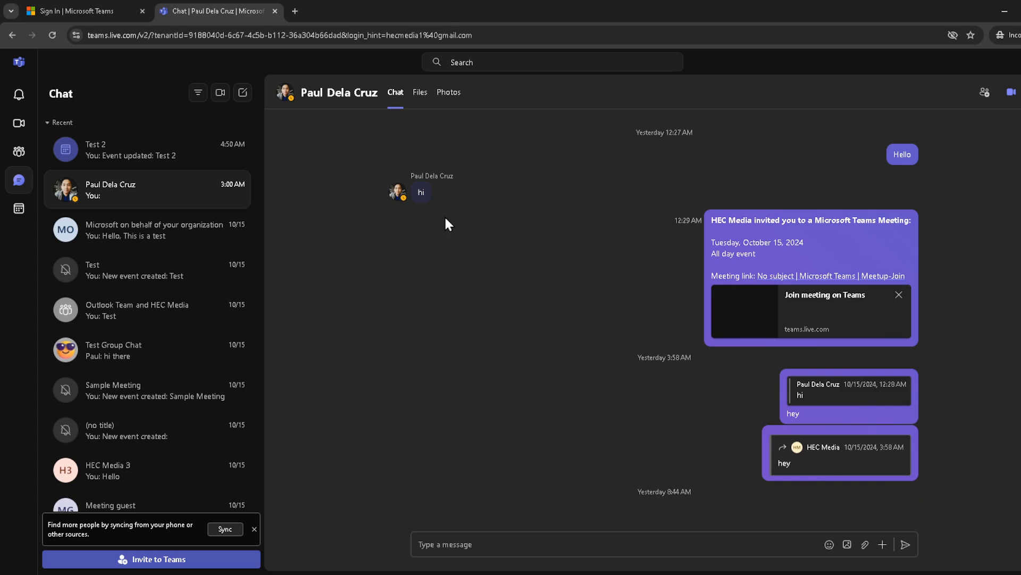
mouse_move(450, 226)
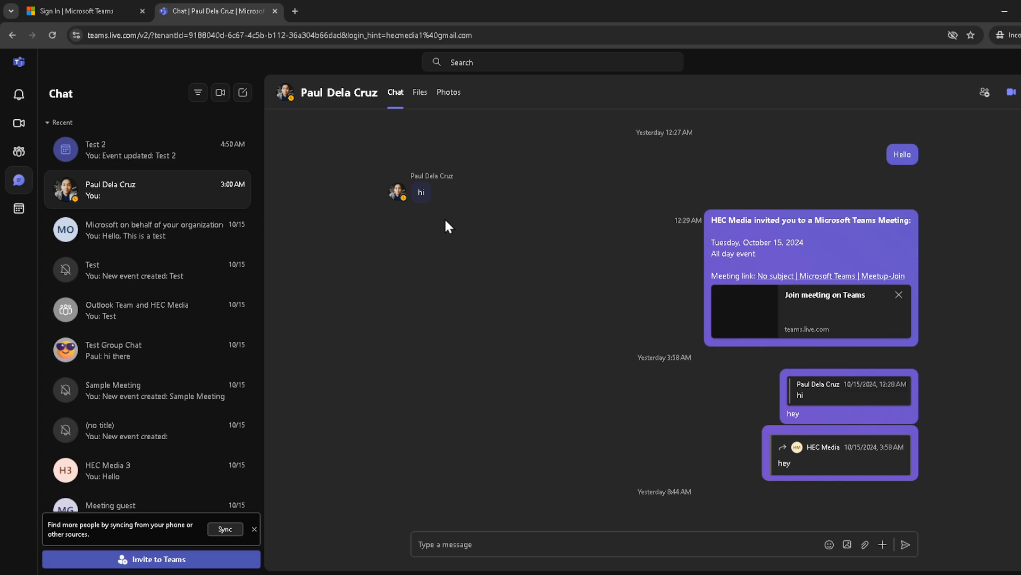
mouse_move(426, 221)
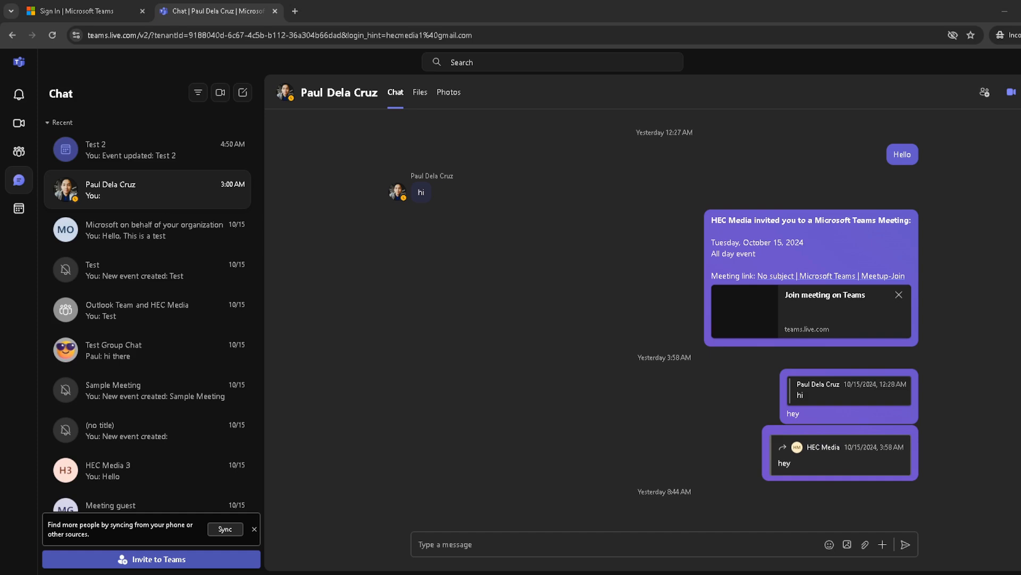
mouse_move(374, 146)
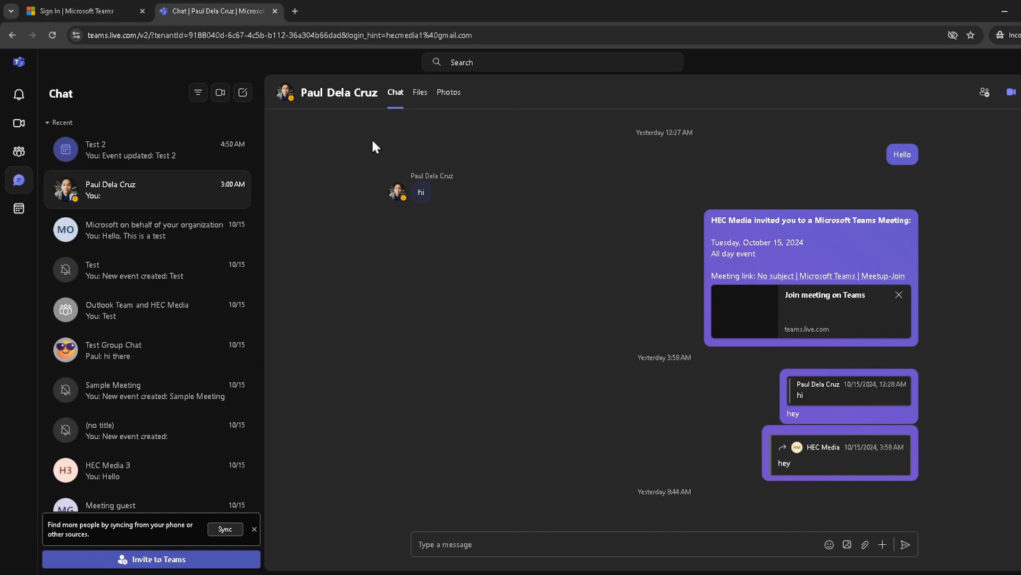
mouse_move(702, 278)
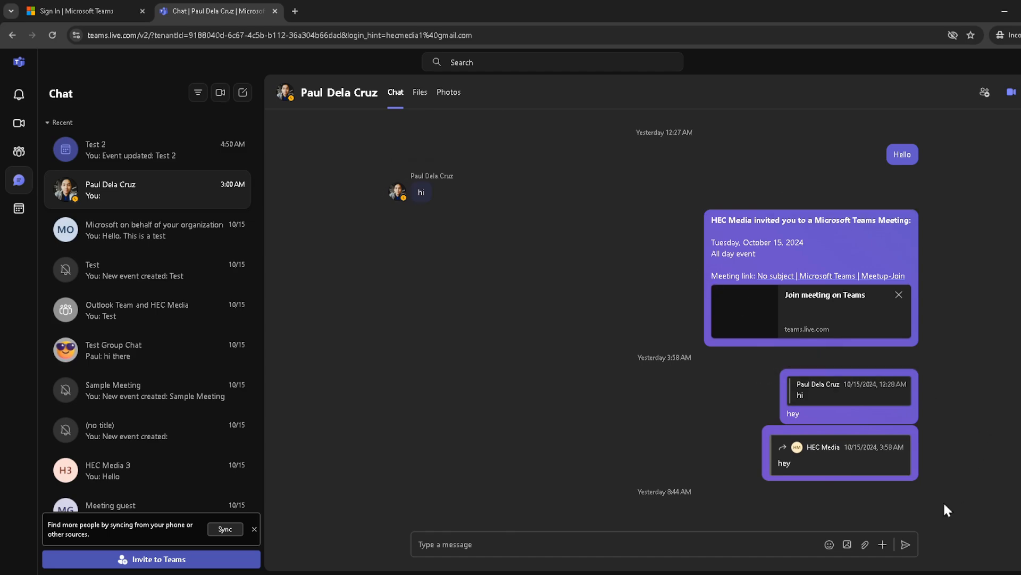
mouse_move(885, 525)
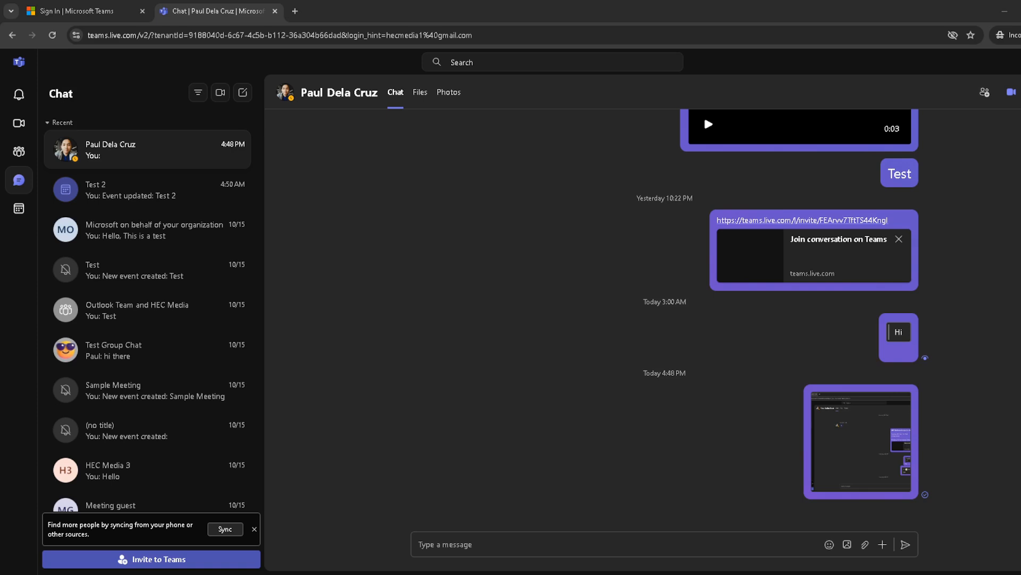
mouse_move(850, 437)
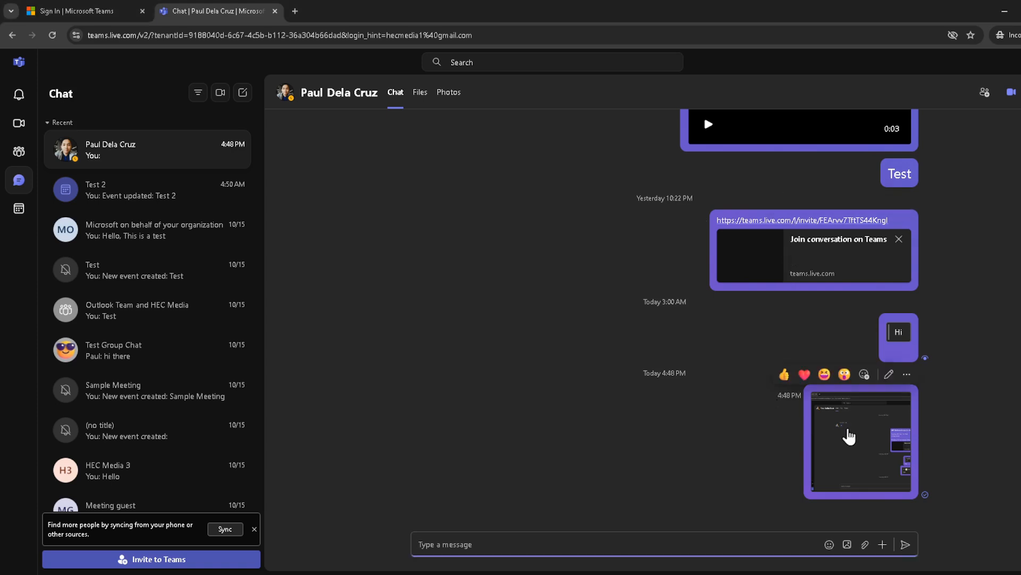
left_click(861, 442)
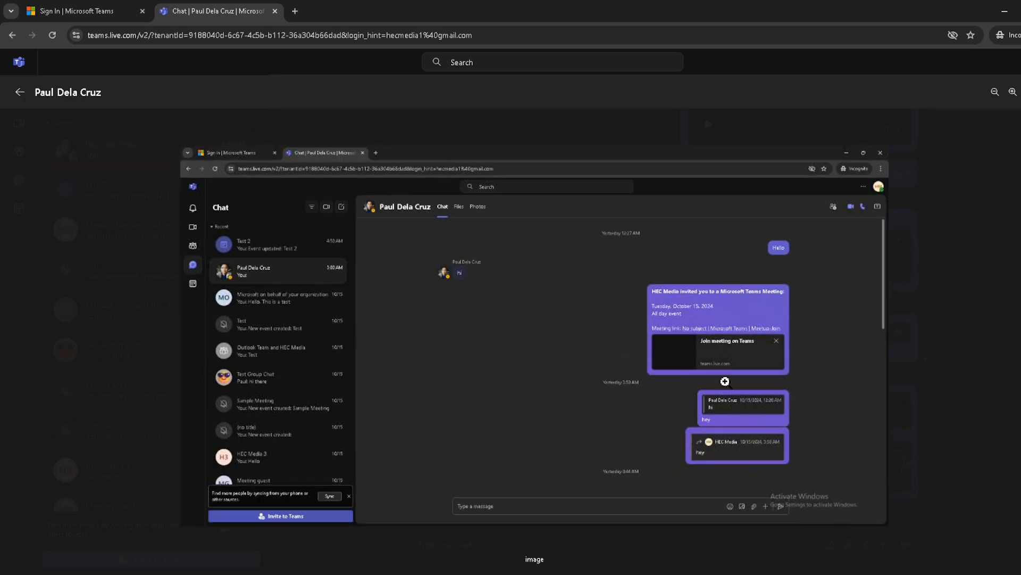
mouse_move(857, 229)
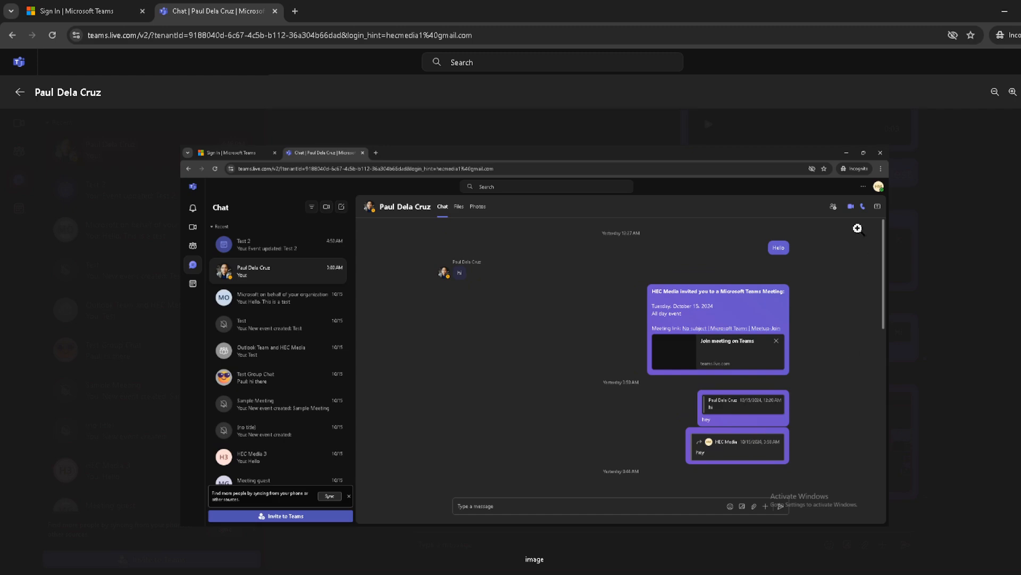